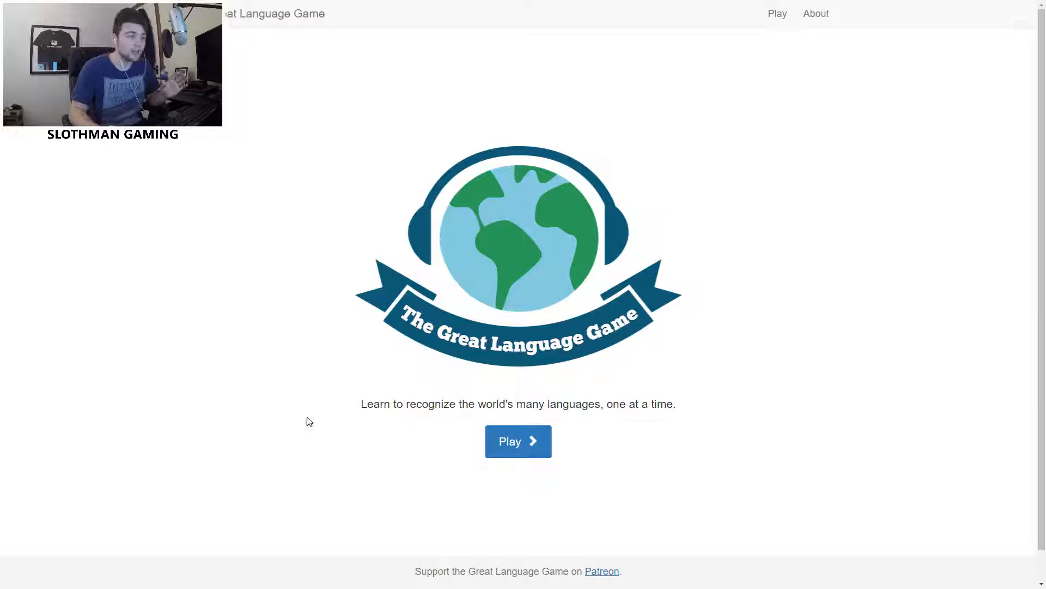
Start a new game and identify the first clip as Tamil for 50 points.
{"action": "left_click", "coordinate": [518, 441]}
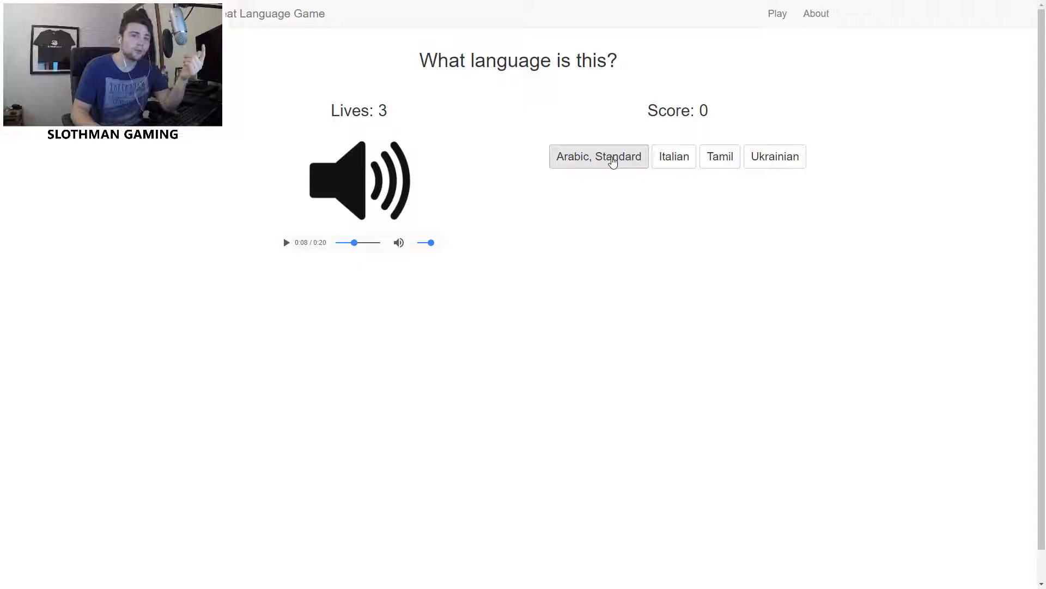
{"action": "left_click", "coordinate": [719, 157]}
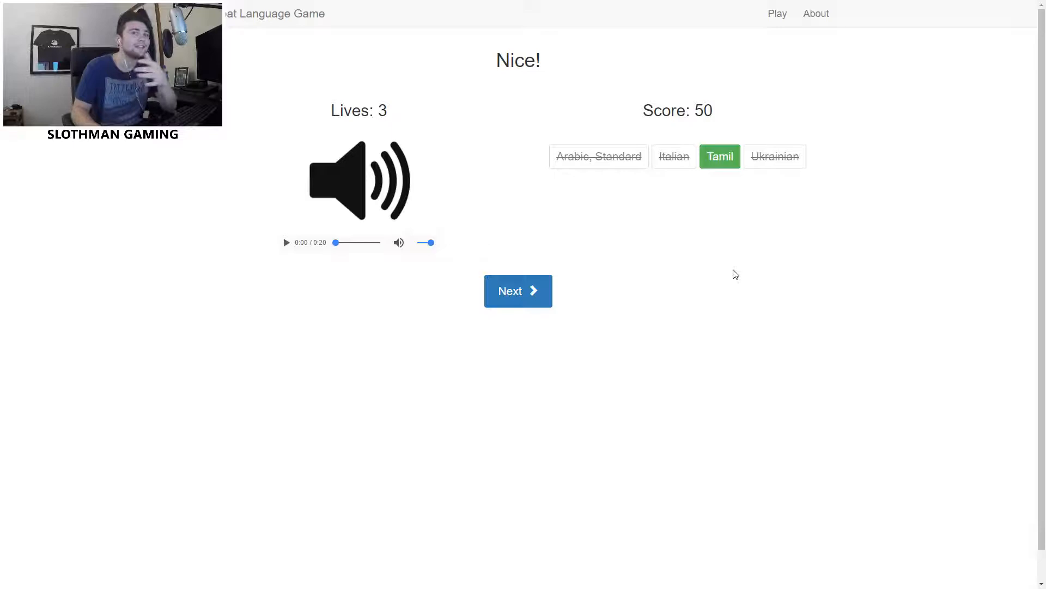
{"action": "mouse_move", "coordinate": [728, 266]}
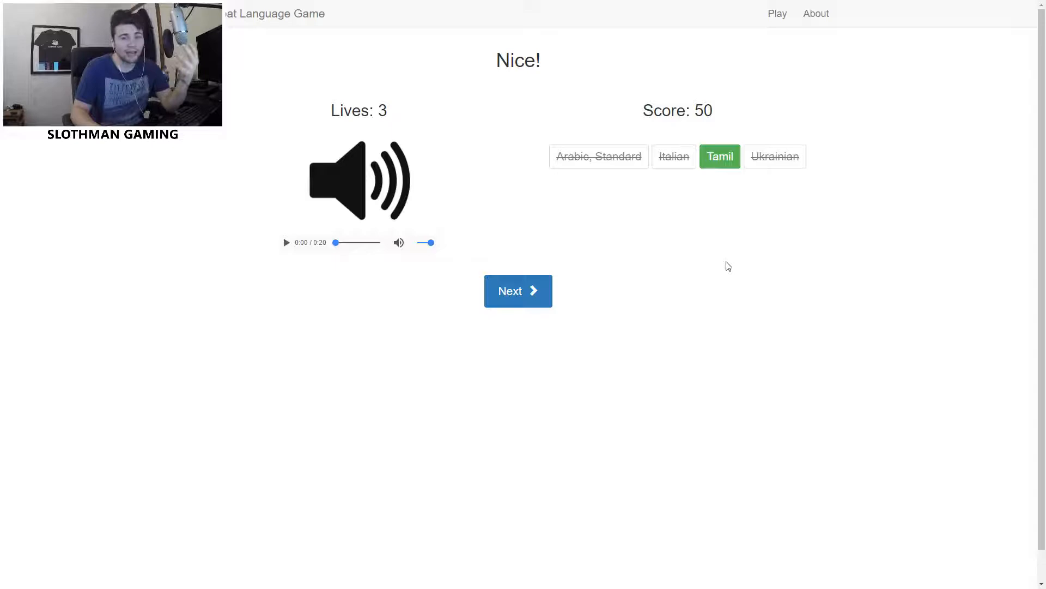
Advance to the next clip and guess Uzbek, Northern, which is wrong (Haitian).
{"action": "left_click", "coordinate": [518, 290]}
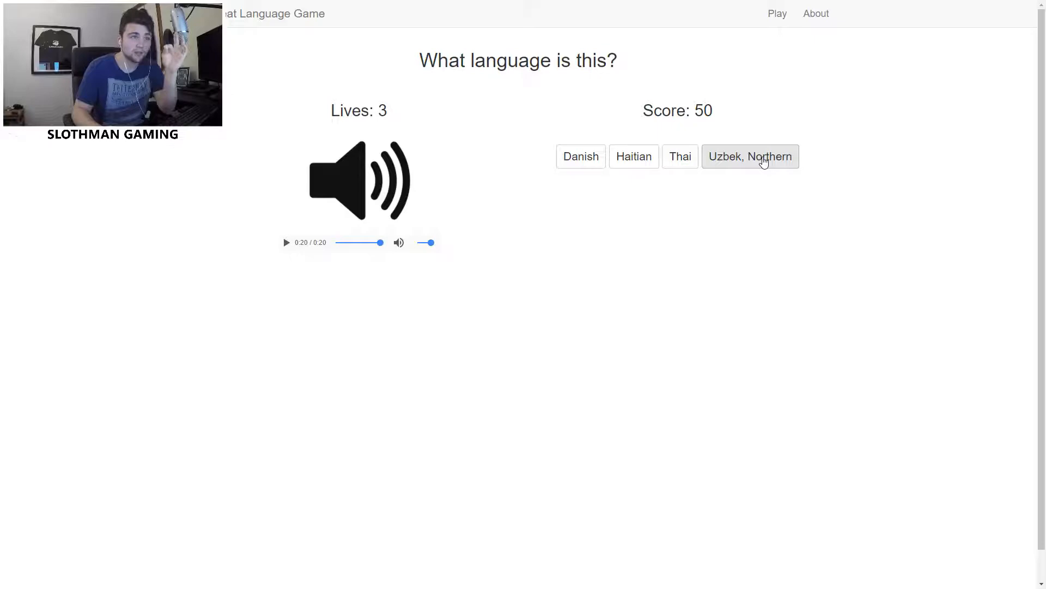
{"action": "left_click", "coordinate": [750, 157]}
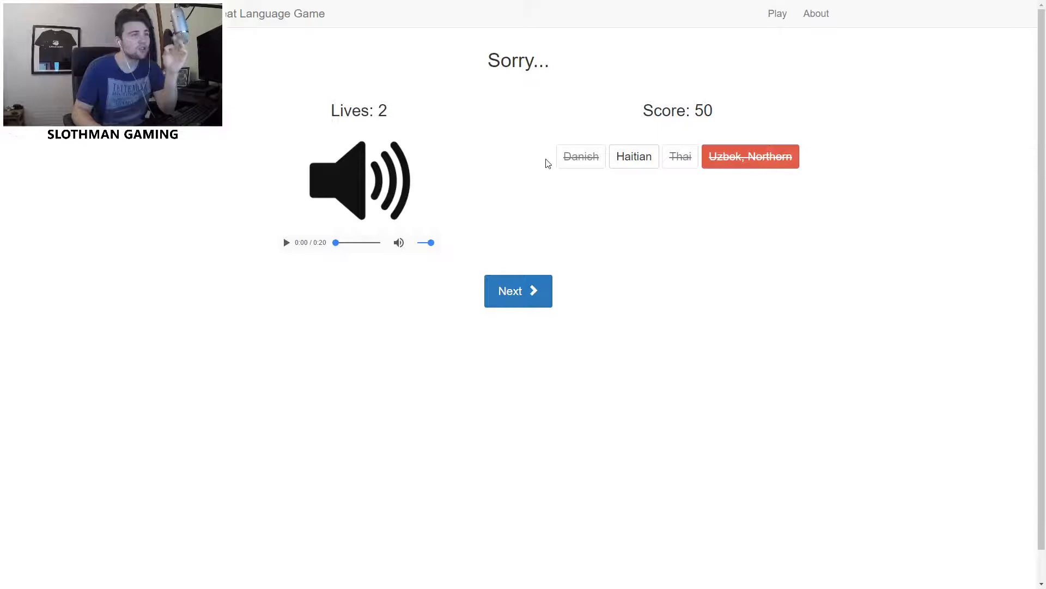
{"action": "mouse_move", "coordinate": [519, 296]}
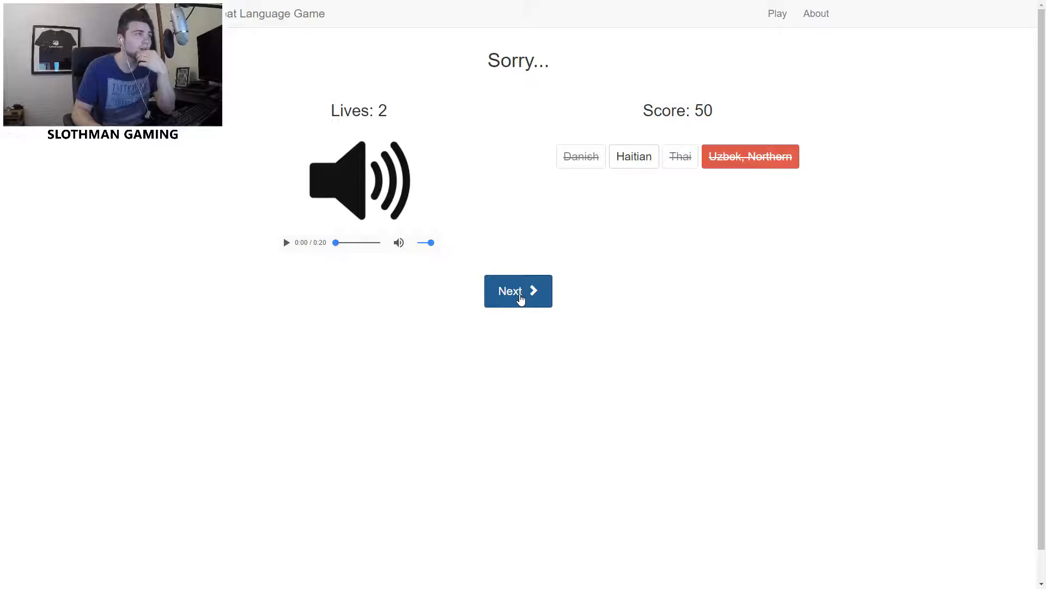
Answer the next clips correctly as Chinese, Yue and Spanish, reaching 200 points.
{"action": "left_click", "coordinate": [518, 291]}
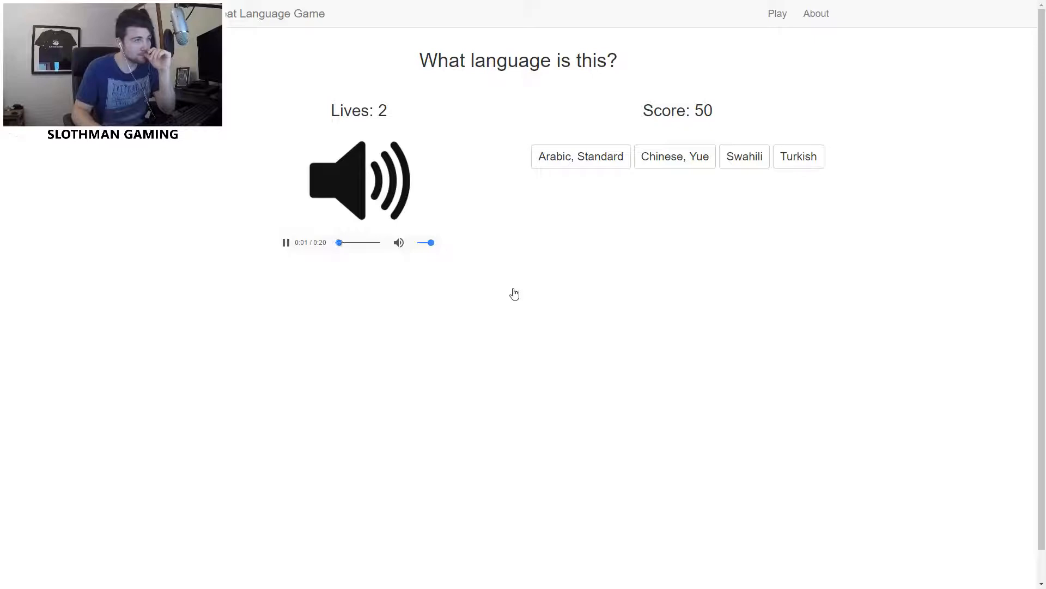
{"action": "left_click", "coordinate": [675, 157]}
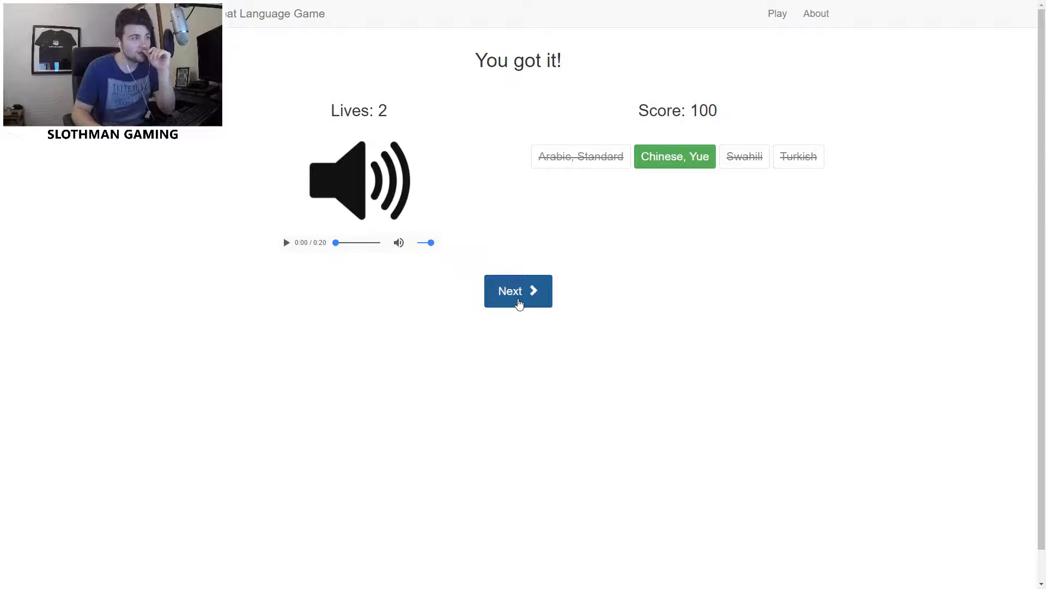
{"action": "left_click", "coordinate": [518, 290]}
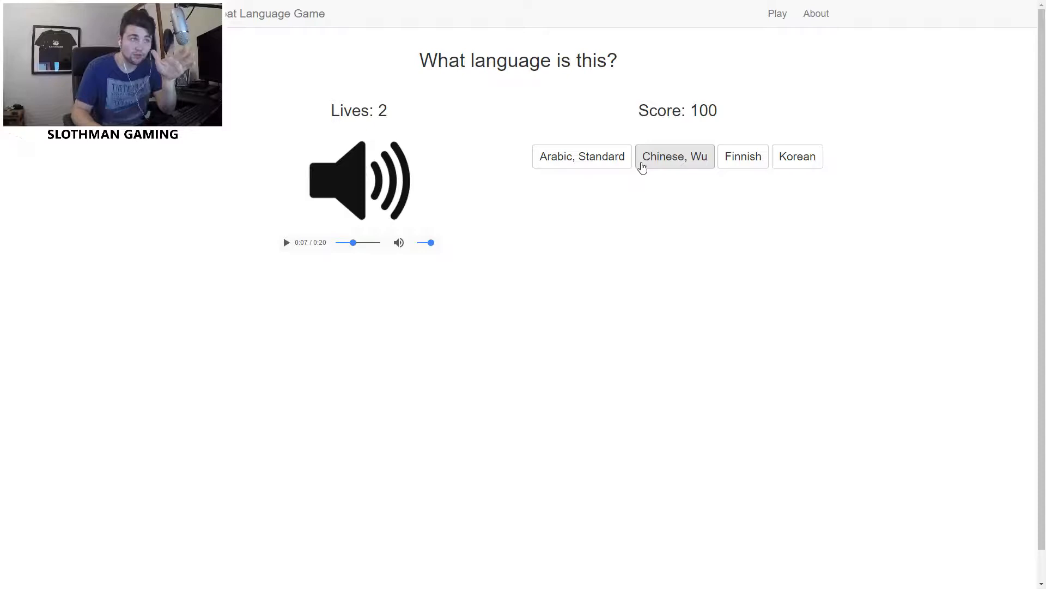
{"action": "mouse_move", "coordinate": [724, 174]}
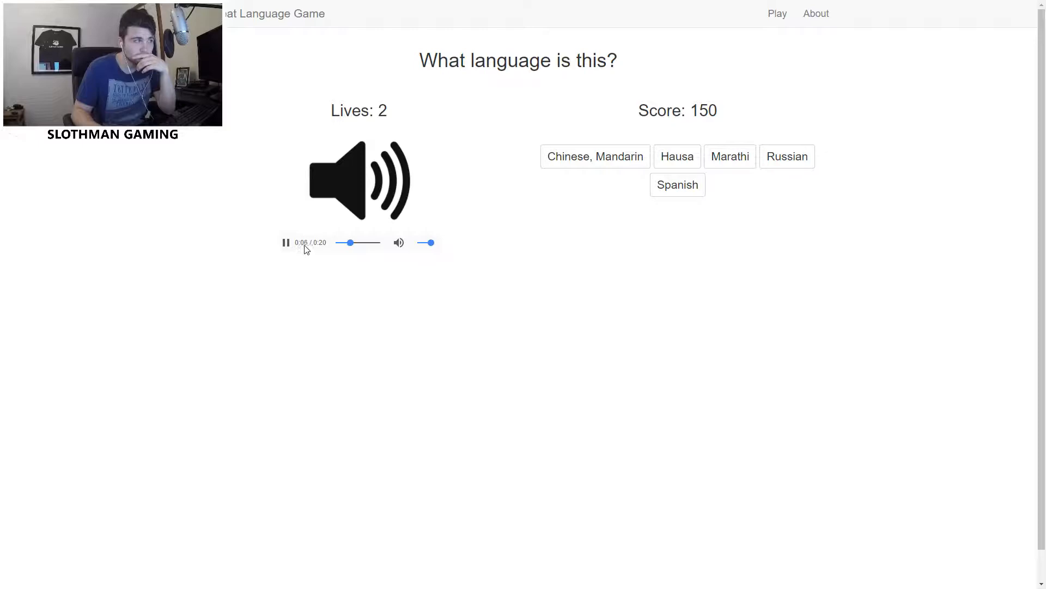
{"action": "left_click", "coordinate": [678, 184]}
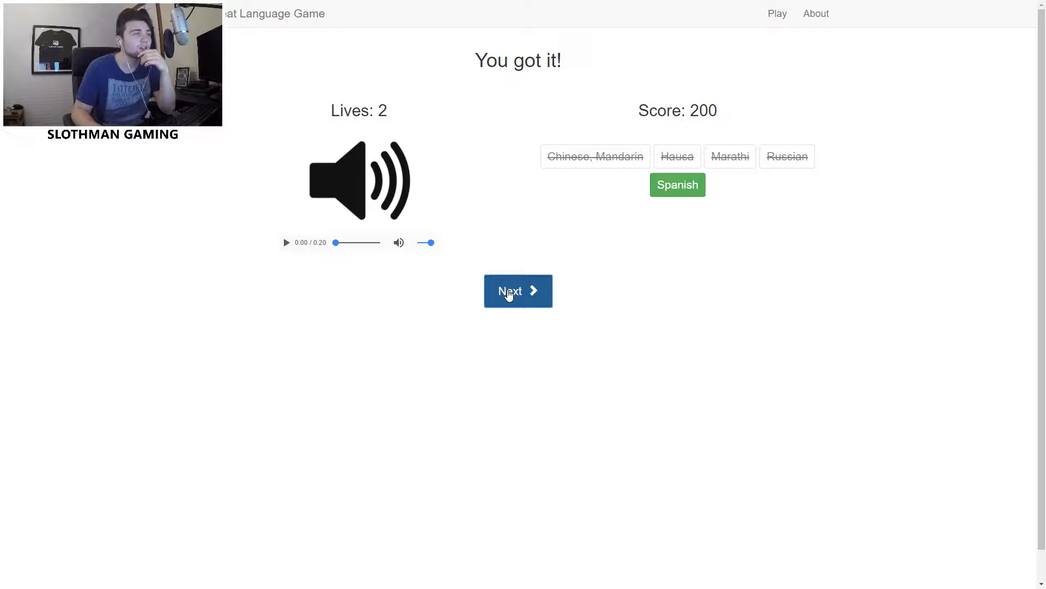
Advance to the next clip and guess Norwegian, which is wrong (Russian).
{"action": "left_click", "coordinate": [519, 290]}
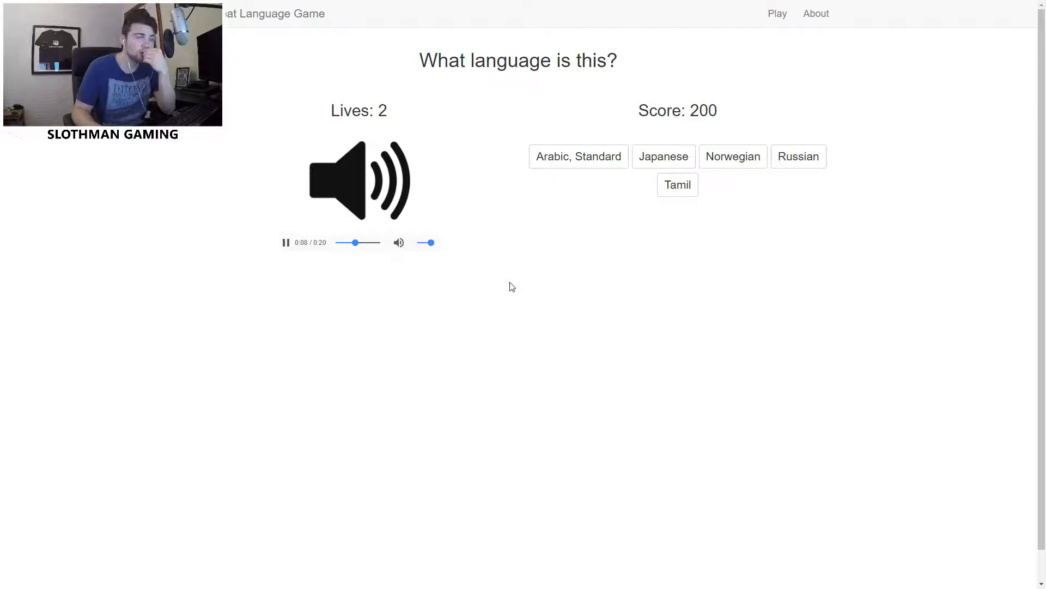
{"action": "mouse_move", "coordinate": [461, 278]}
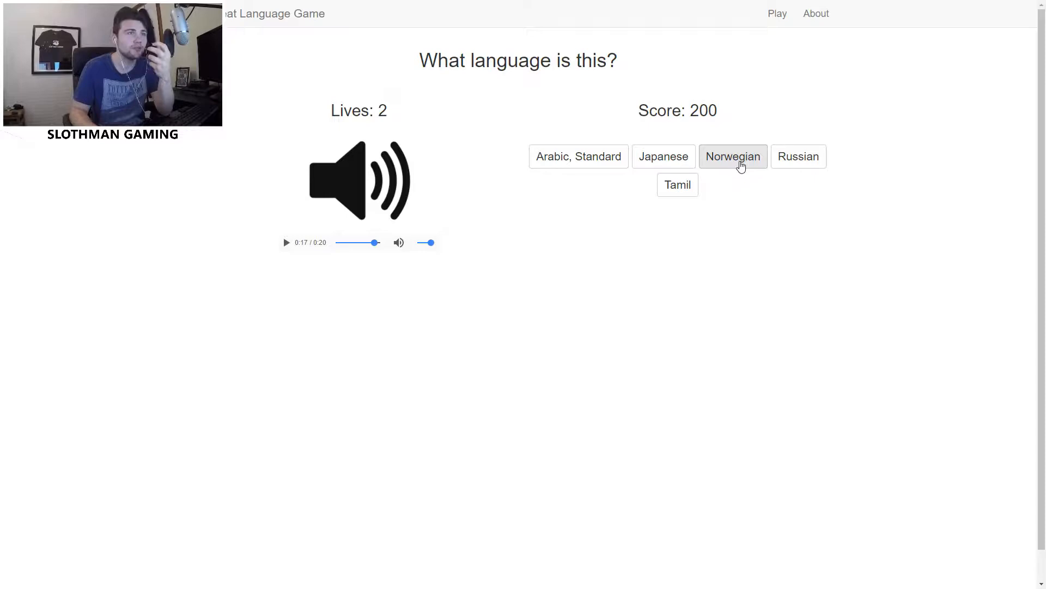
{"action": "left_click", "coordinate": [733, 157]}
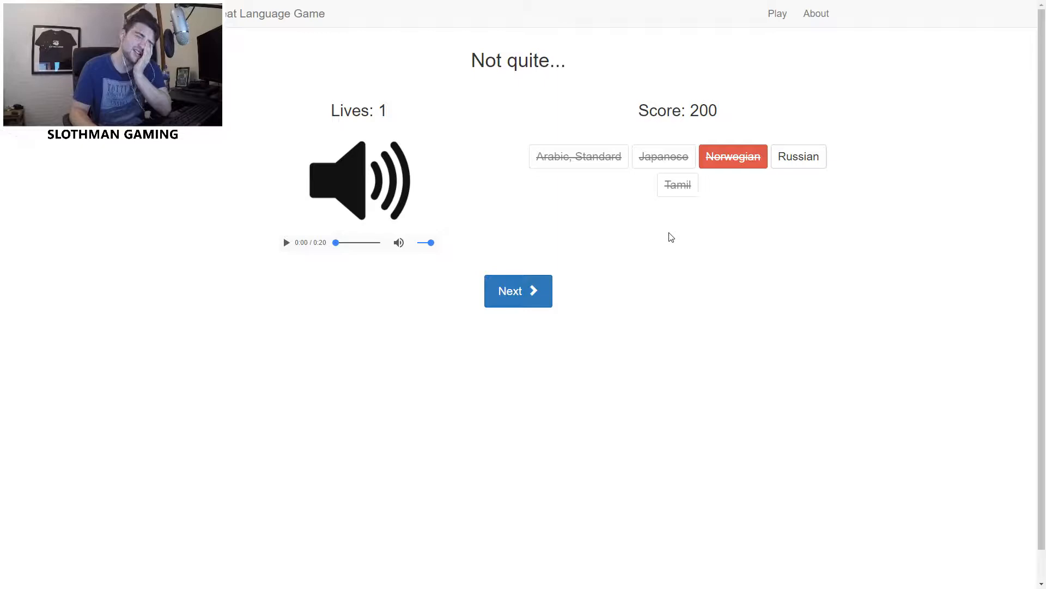
{"action": "mouse_move", "coordinate": [755, 191]}
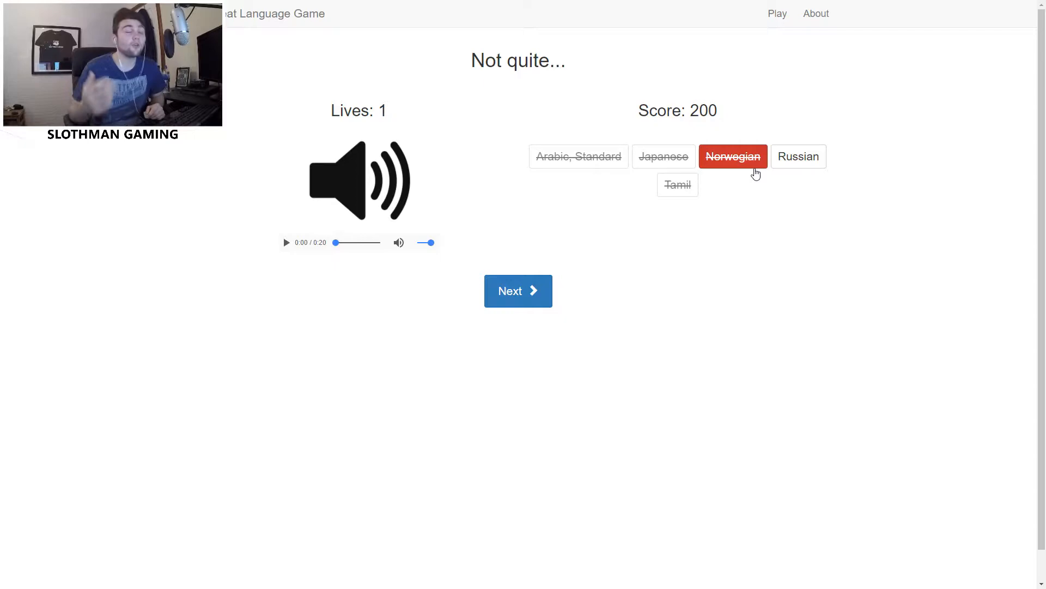
{"action": "mouse_move", "coordinate": [759, 121]}
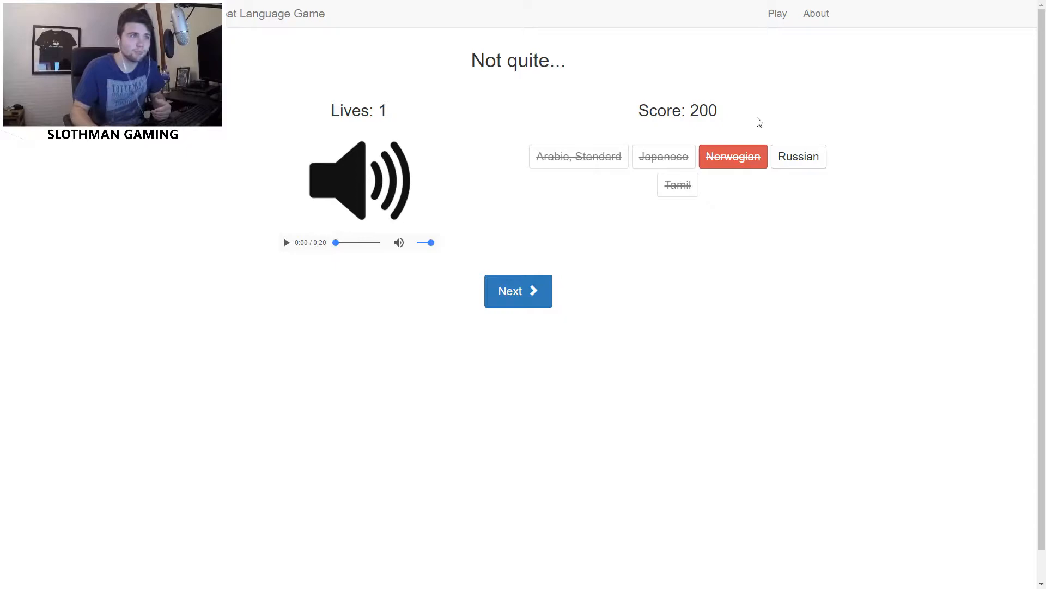
Continue past the missed round toward the next question.
{"action": "left_click", "coordinate": [519, 290]}
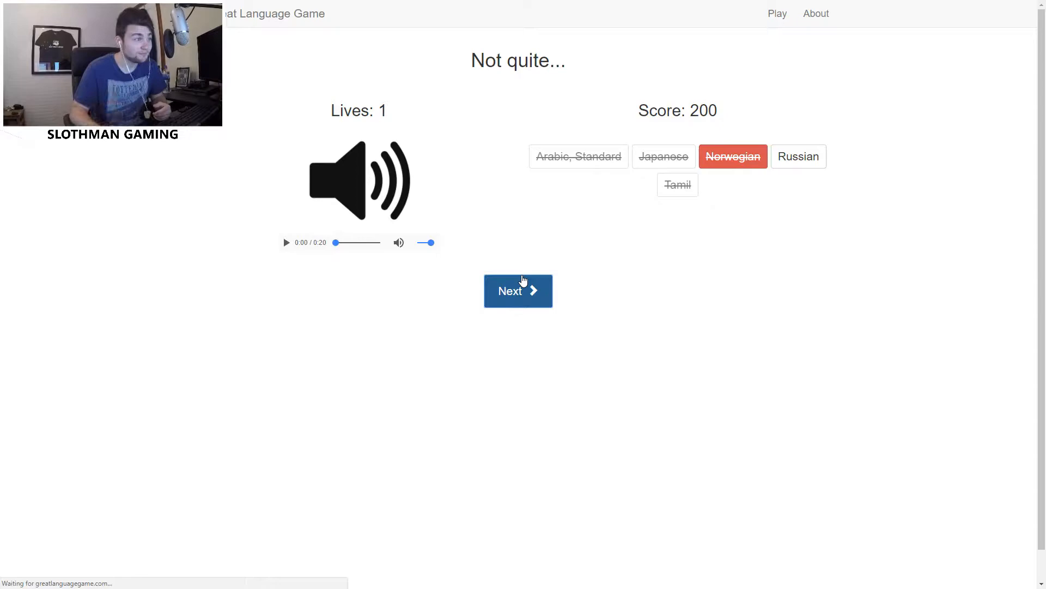
{"action": "mouse_move", "coordinate": [441, 205]}
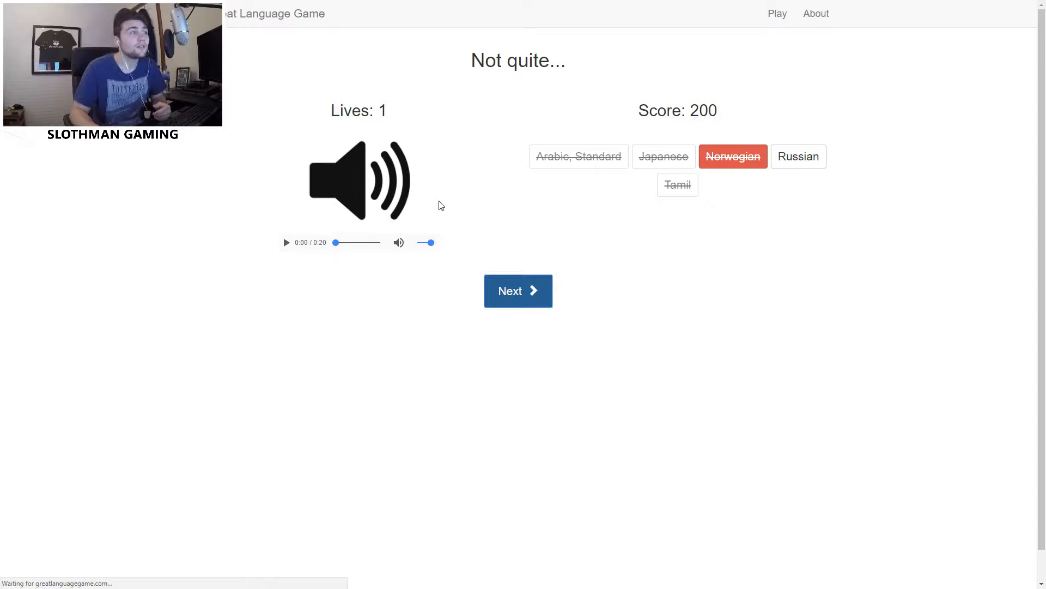
{"action": "mouse_move", "coordinate": [530, 187]}
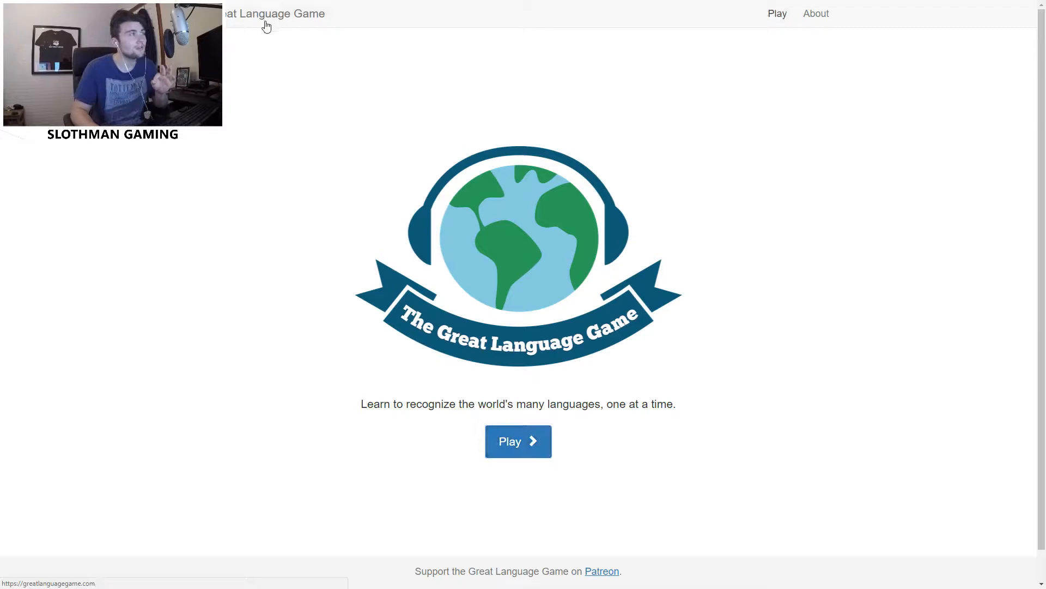
Start a fresh game, get Norwegian right for 50 points, and move to the next clip.
{"action": "left_click", "coordinate": [519, 441]}
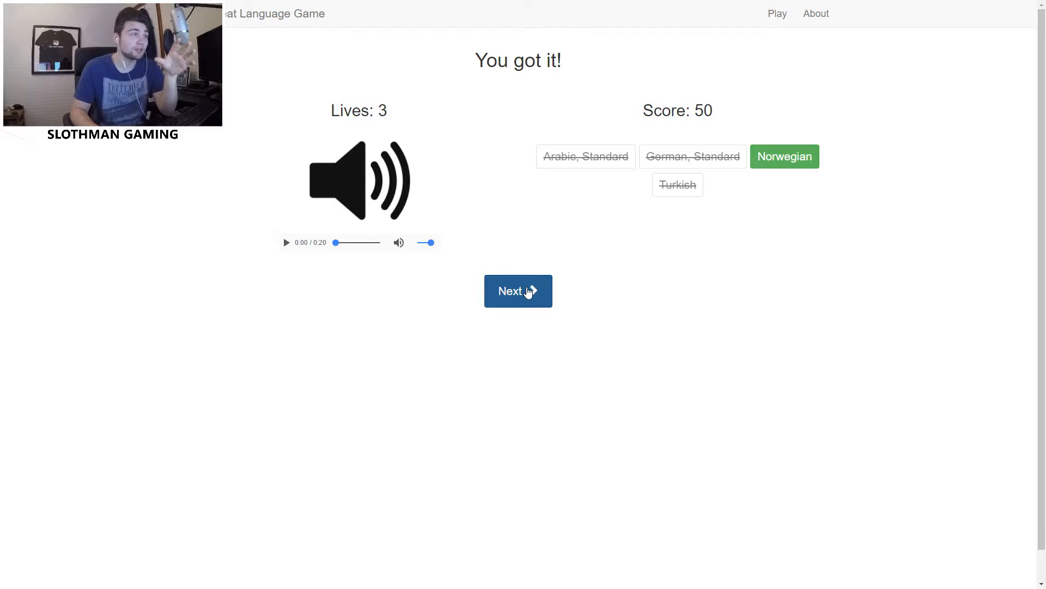
{"action": "left_click", "coordinate": [519, 291]}
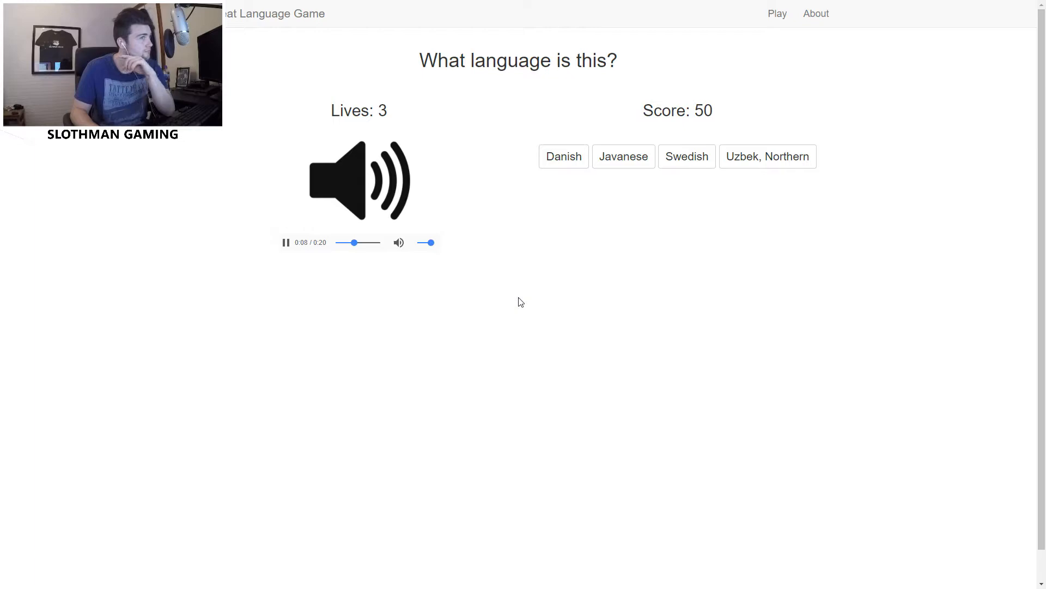
Replay the clip, answer Uzbek, Northern correctly for 100 points, and continue.
{"action": "left_click", "coordinate": [286, 242]}
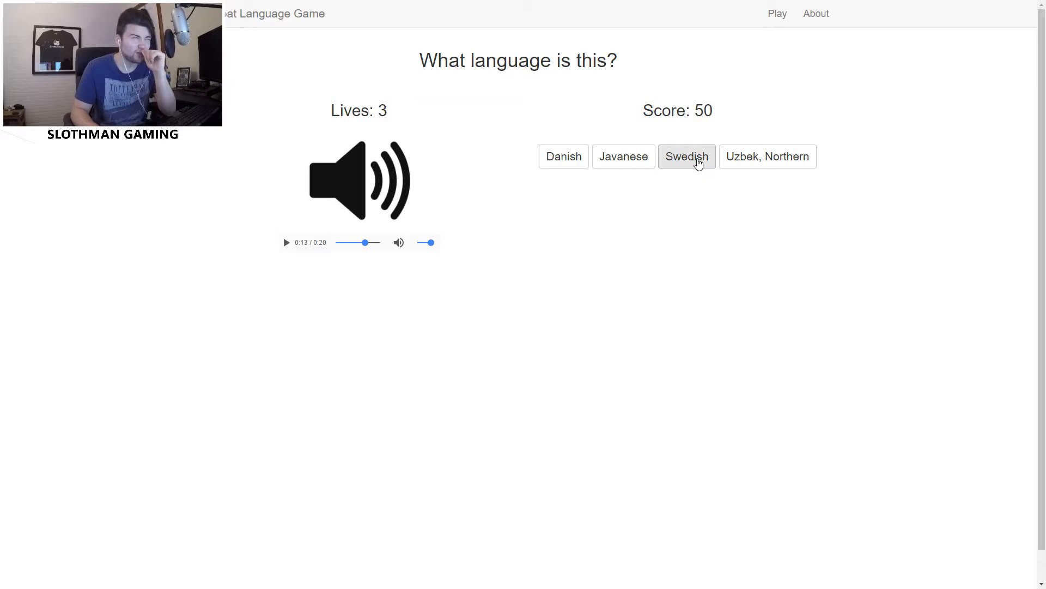
{"action": "mouse_move", "coordinate": [780, 170]}
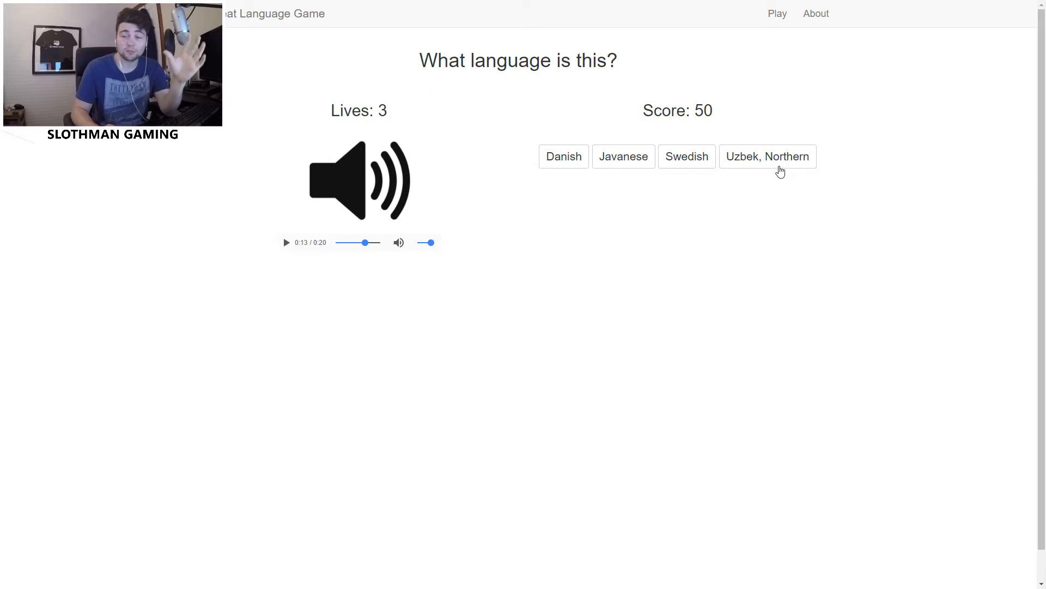
{"action": "left_click", "coordinate": [768, 157]}
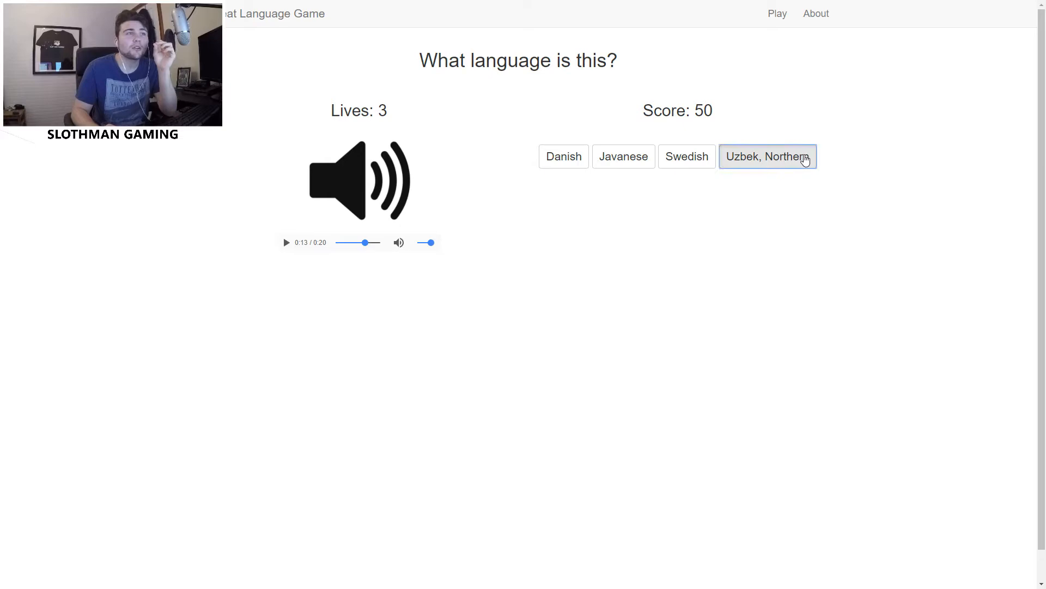
{"action": "left_click", "coordinate": [767, 157]}
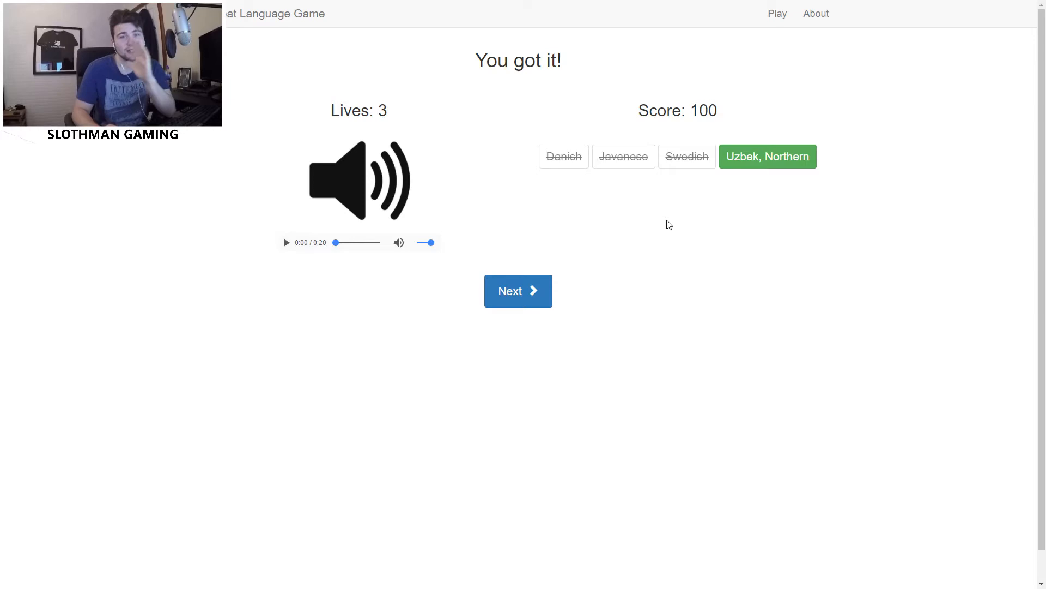
{"action": "mouse_move", "coordinate": [713, 218]}
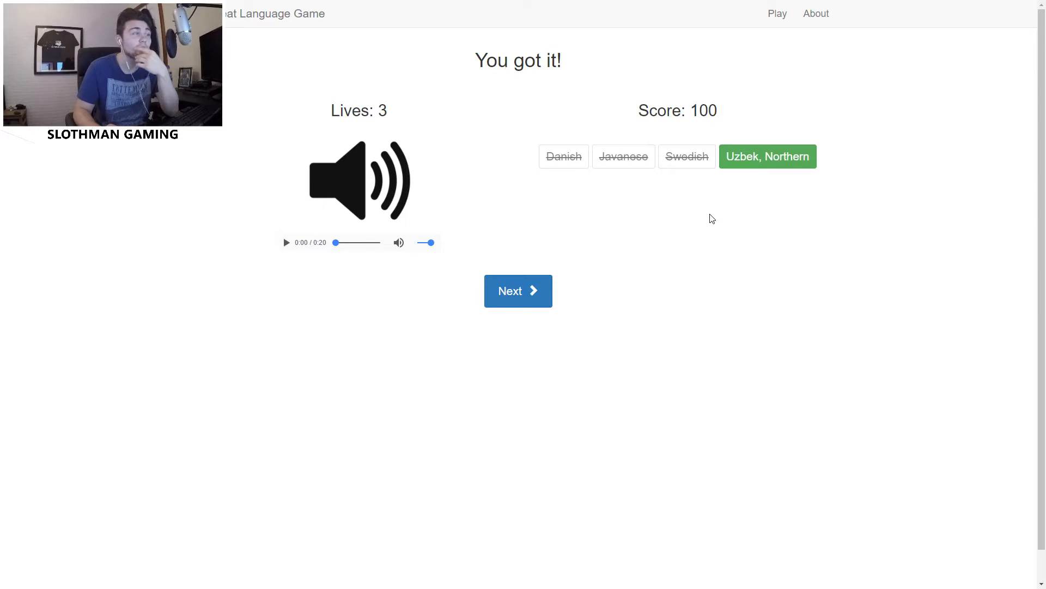
{"action": "left_click", "coordinate": [517, 290]}
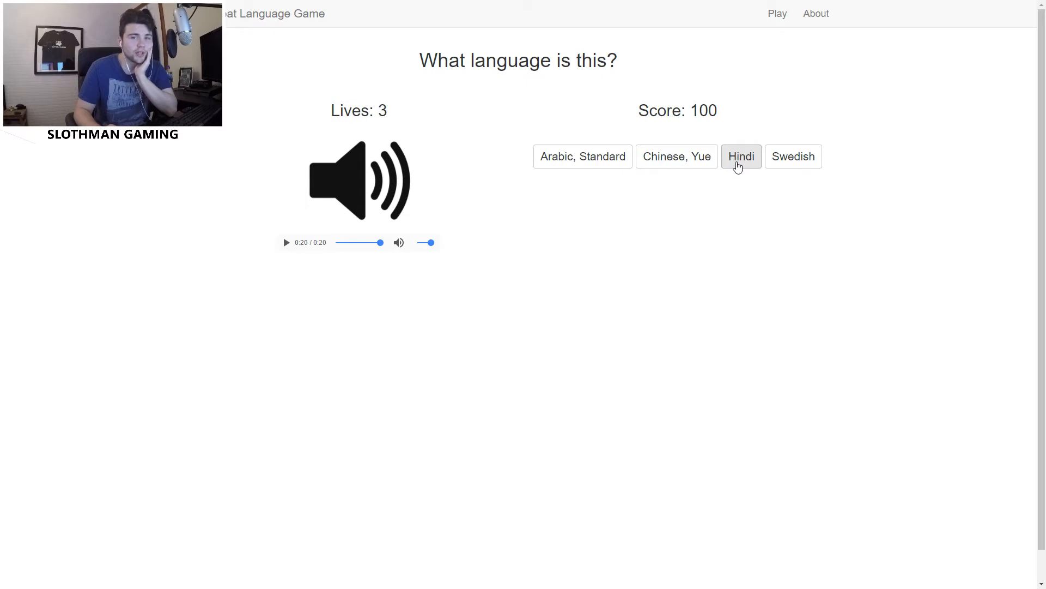
{"action": "mouse_move", "coordinate": [866, 214]}
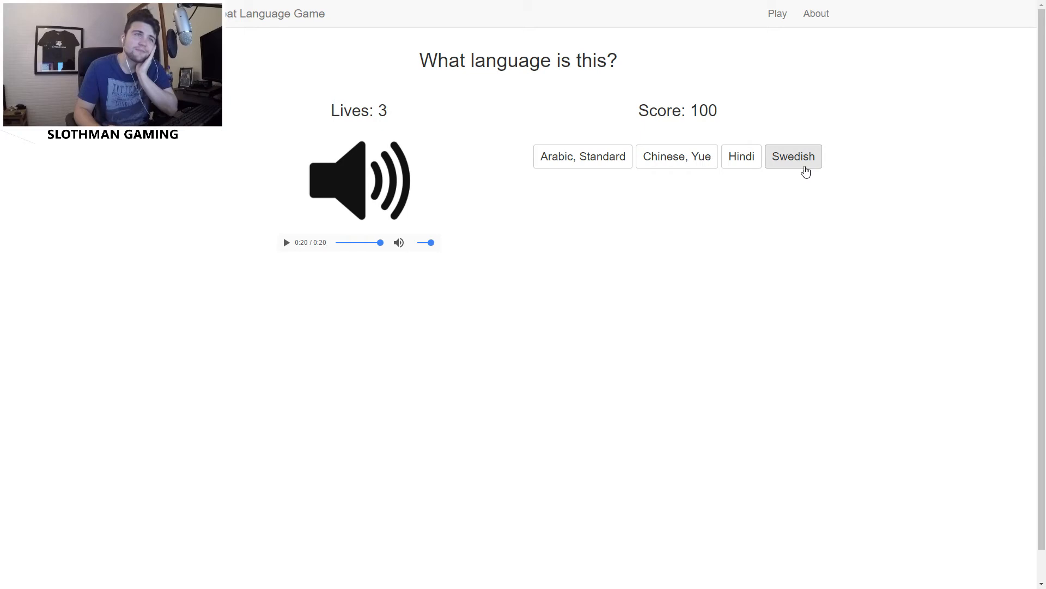
Guess Swedish for the clip, which is wrong (Arabic, Standard).
{"action": "left_click", "coordinate": [794, 157]}
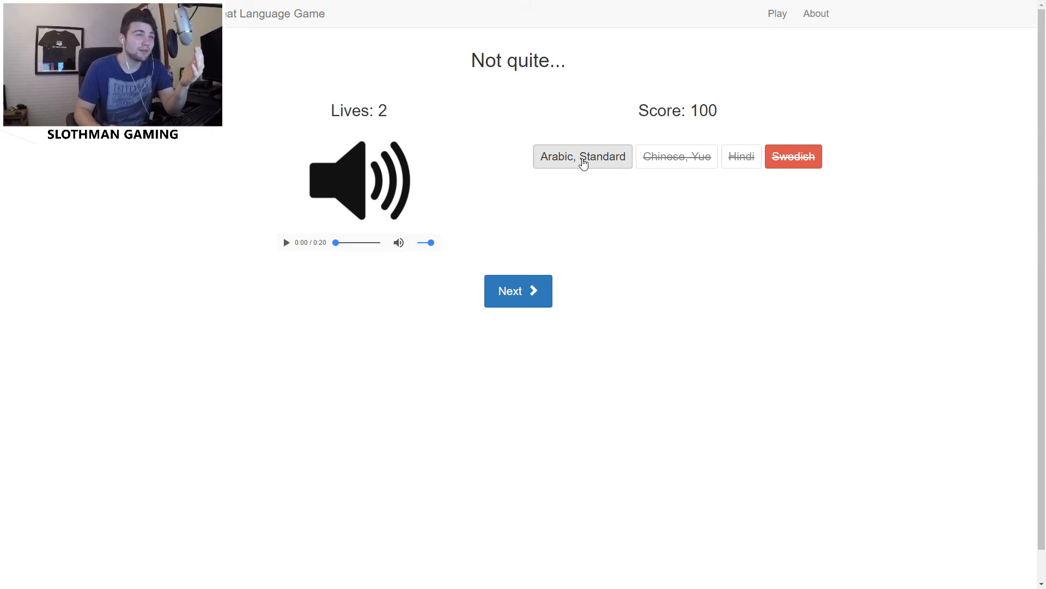